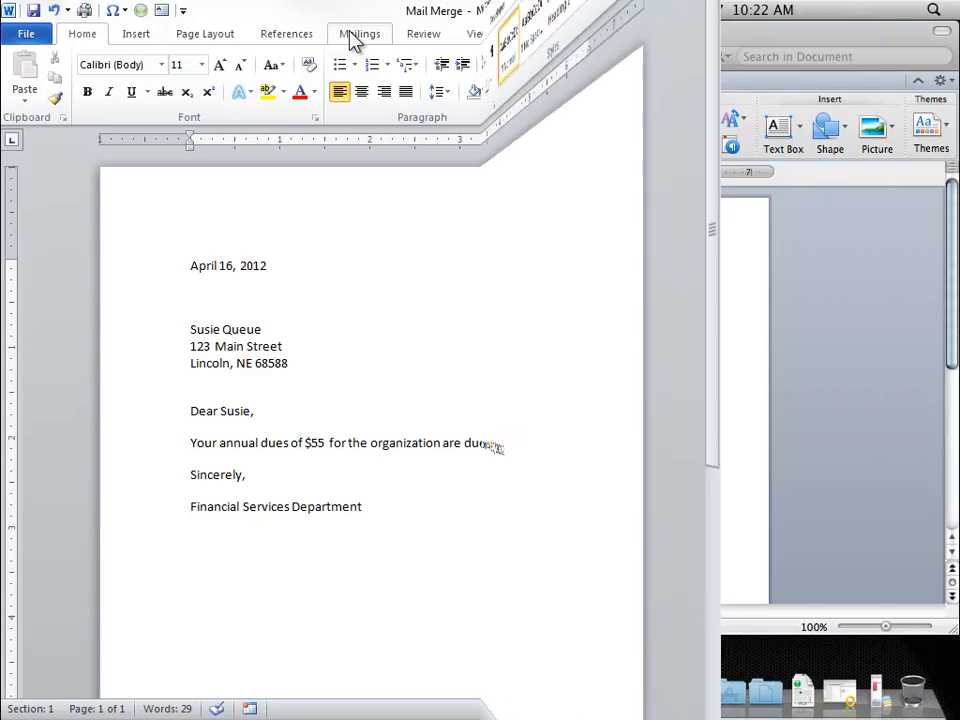
# Step: Set the dues letter up as the main document for an E-mail Messages mail merge
pyautogui.click(409, 9)
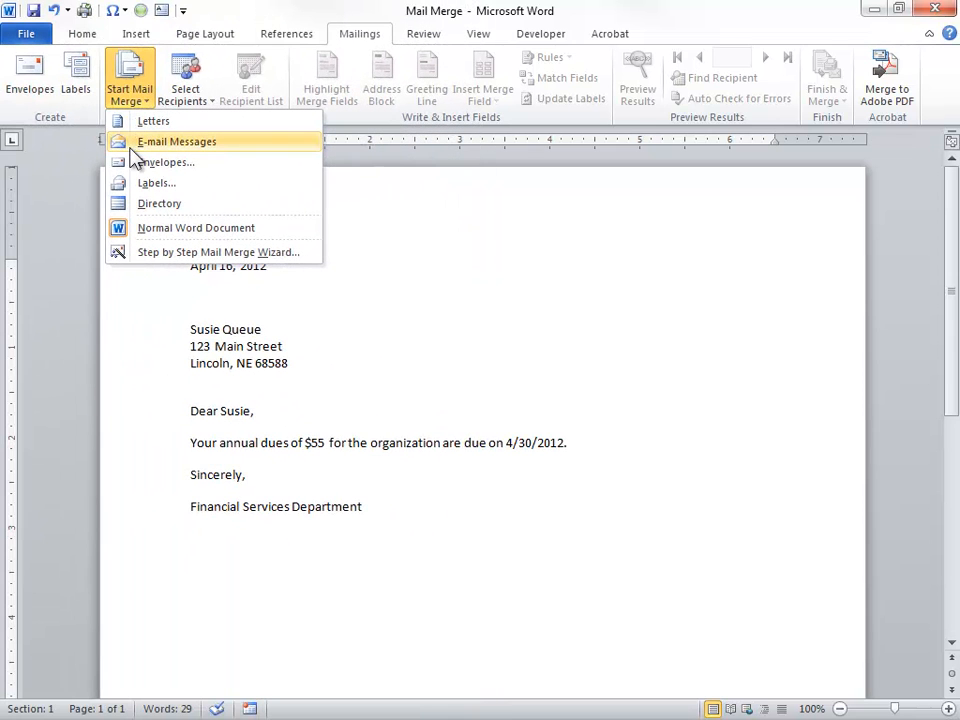
pyautogui.click(153, 120)
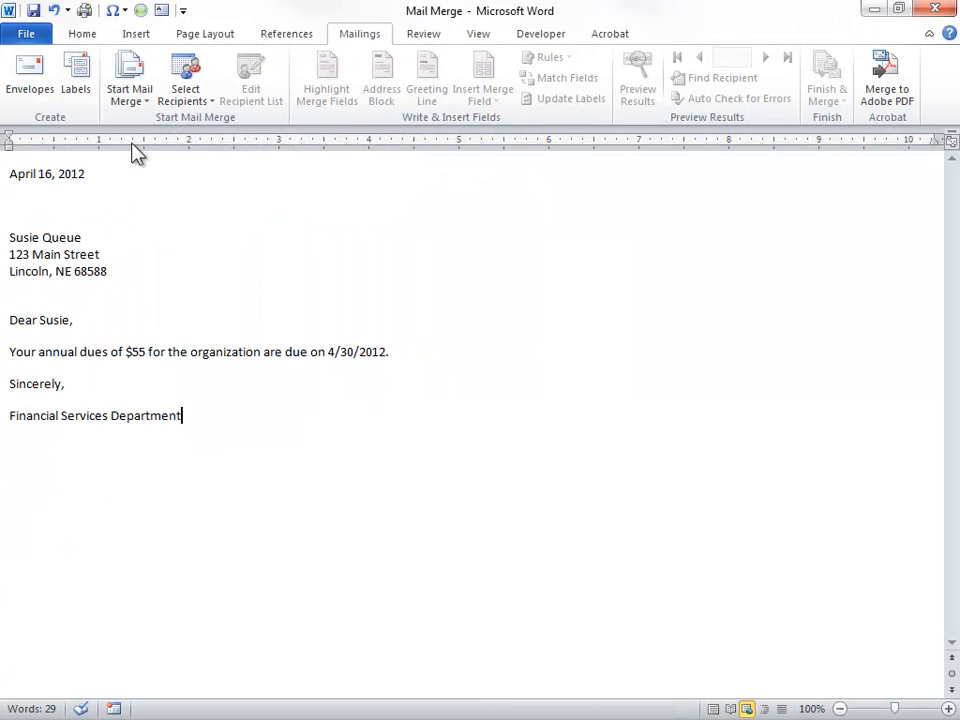
# Step: Attach the heros$ table from the Email List workbook in Documents as recipients
pyautogui.click(185, 78)
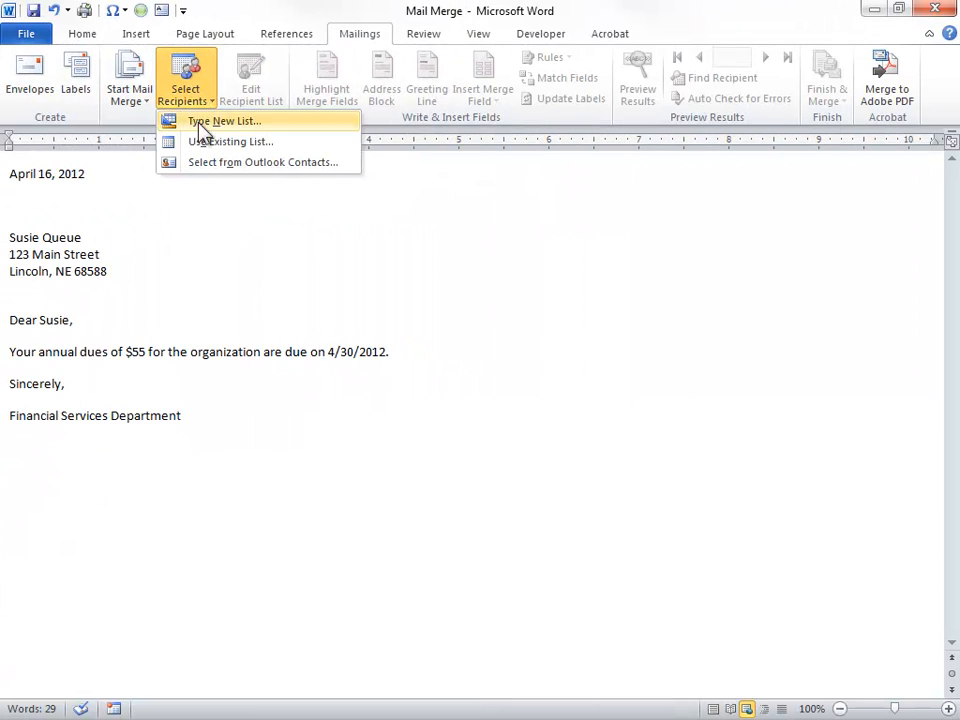
pyautogui.click(230, 141)
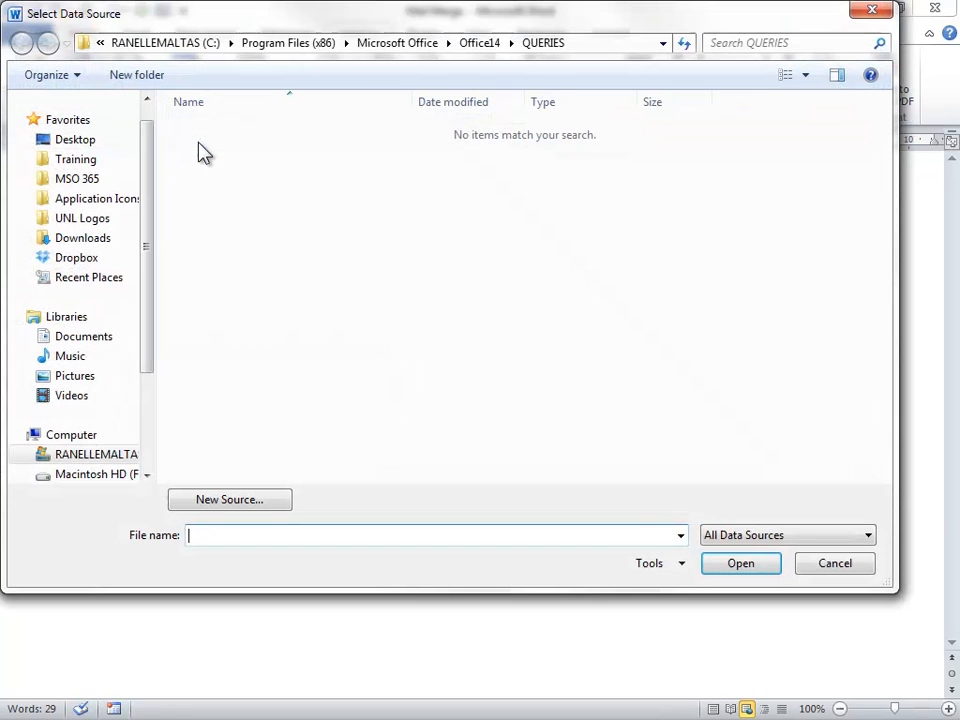
pyautogui.click(84, 336)
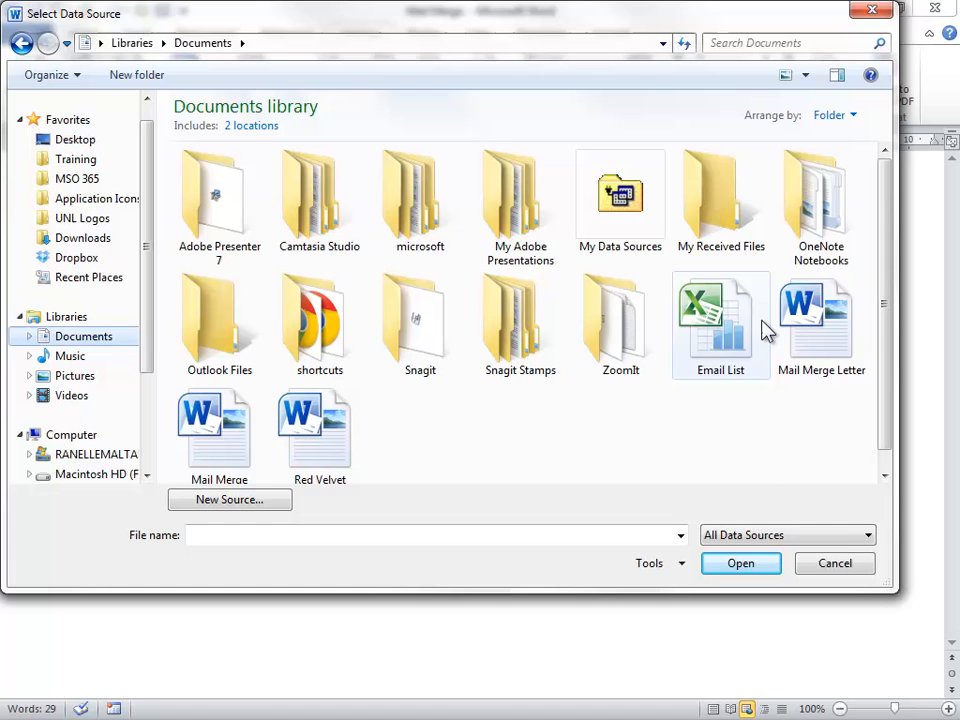
pyautogui.click(720, 320)
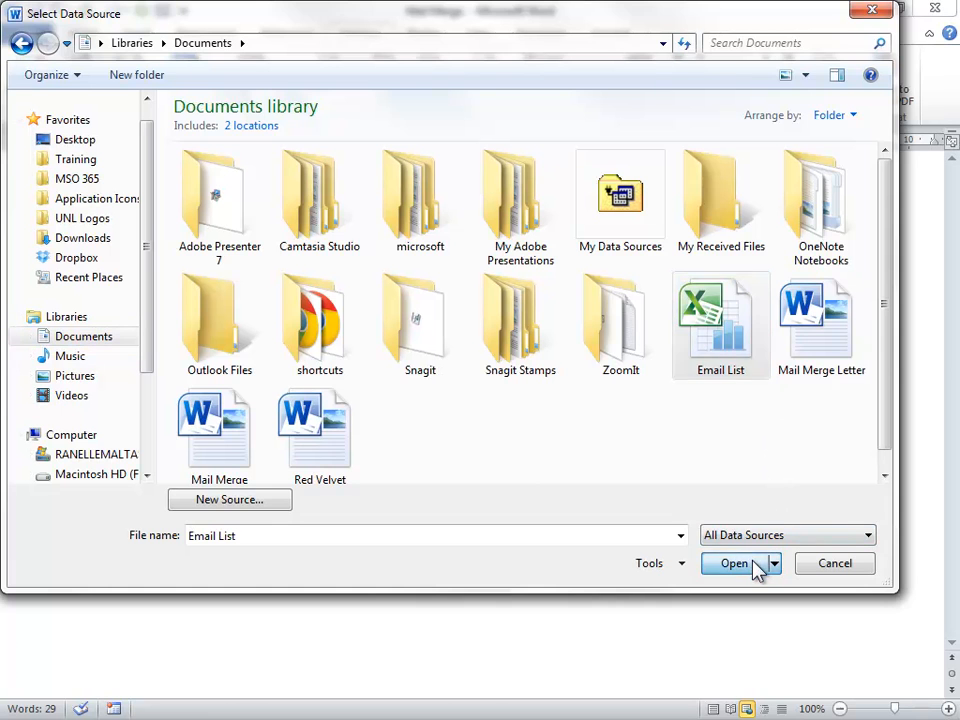
pyautogui.click(733, 563)
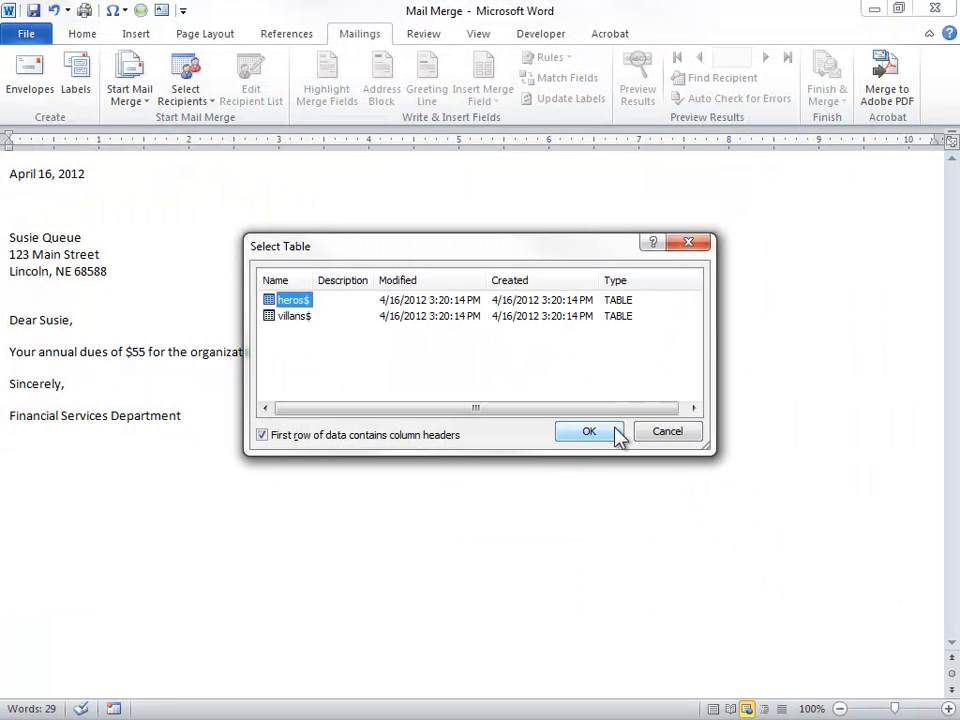
pyautogui.click(589, 431)
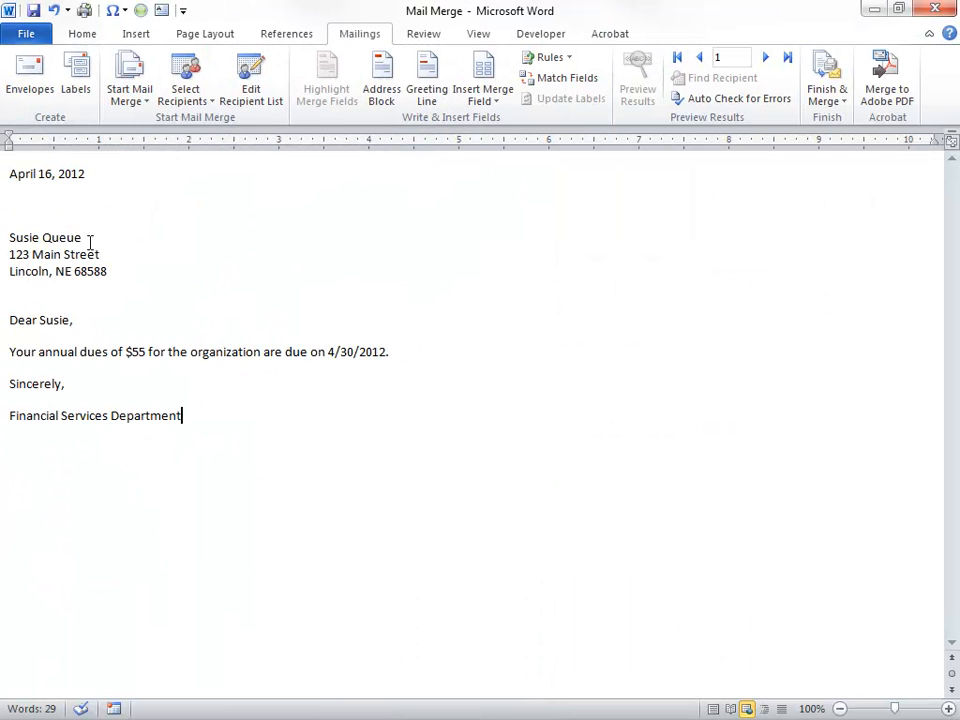
# Step: Delete the date and address, replacing Susie and 55 with FirstName and Dues fields
pyautogui.moveTo(9, 173); pyautogui.dragTo(115, 300)
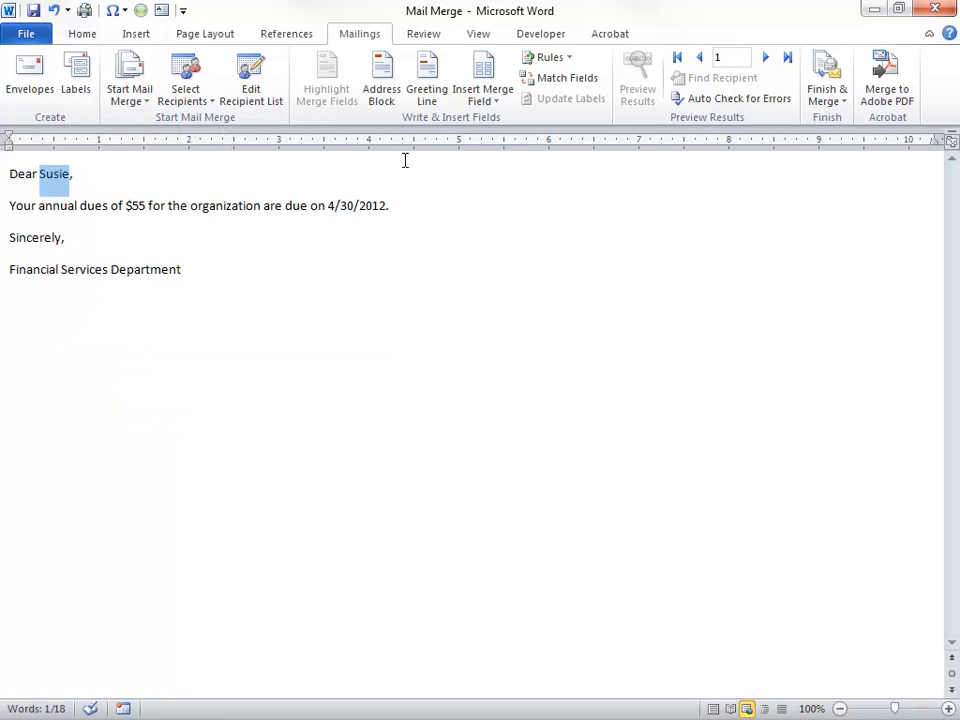
pyautogui.click(483, 78)
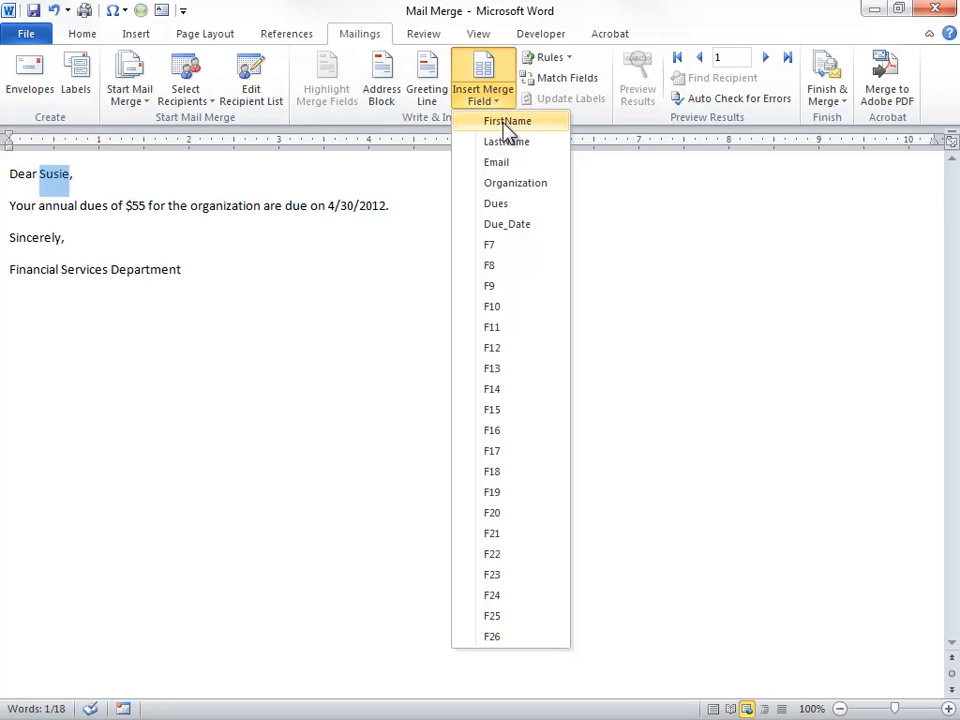
pyautogui.click(506, 120)
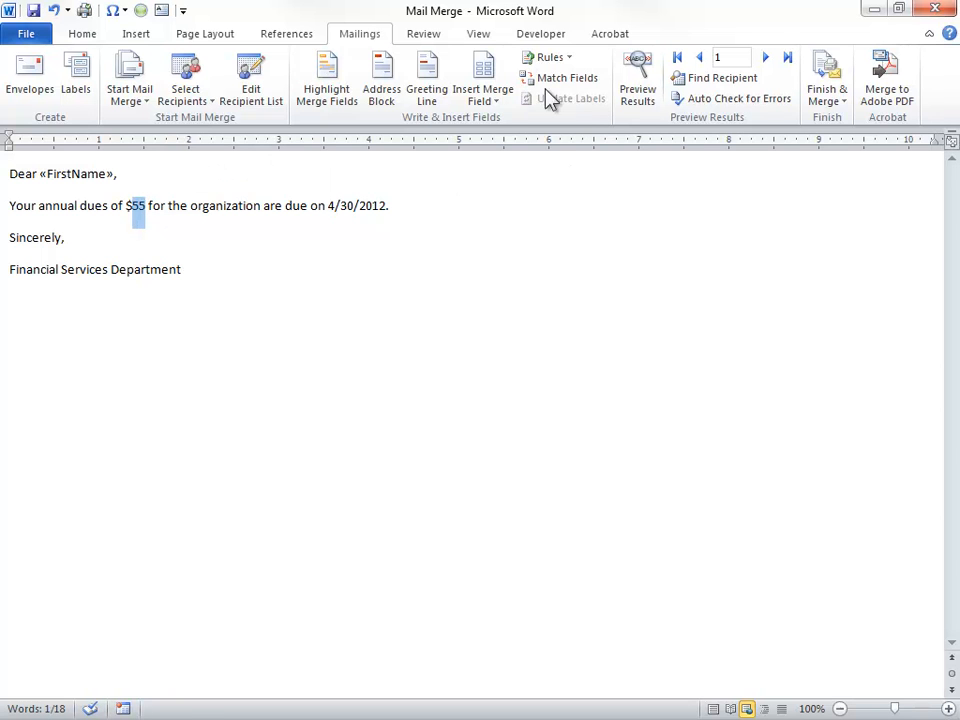
pyautogui.click(483, 75)
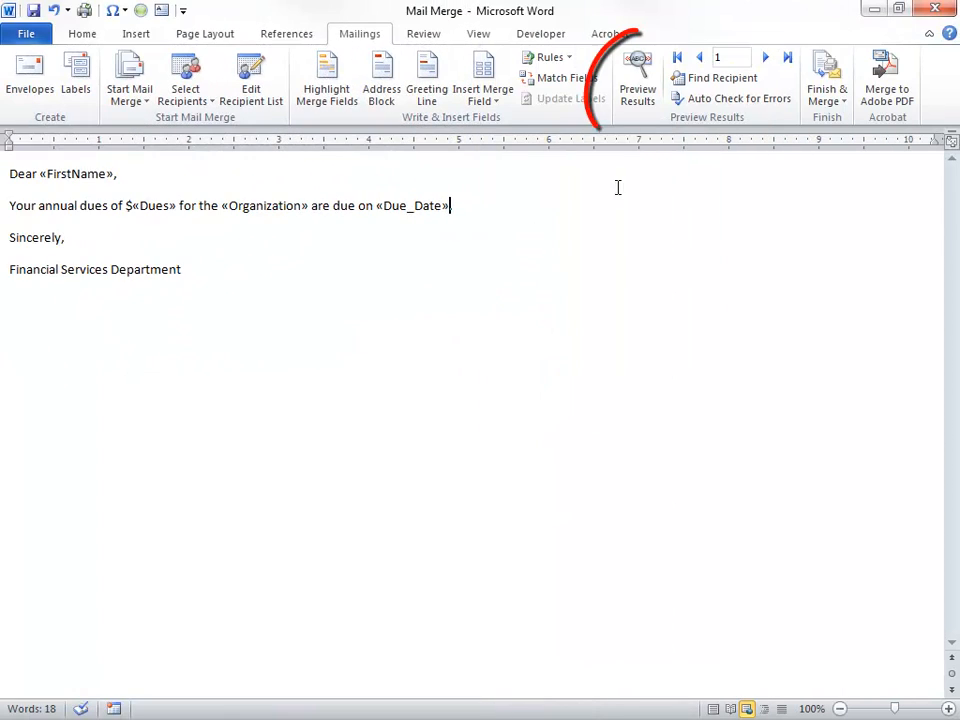
# Step: Preview the merged letters record by record up to Bobby's $120 X-Men dues
pyautogui.click(637, 80)
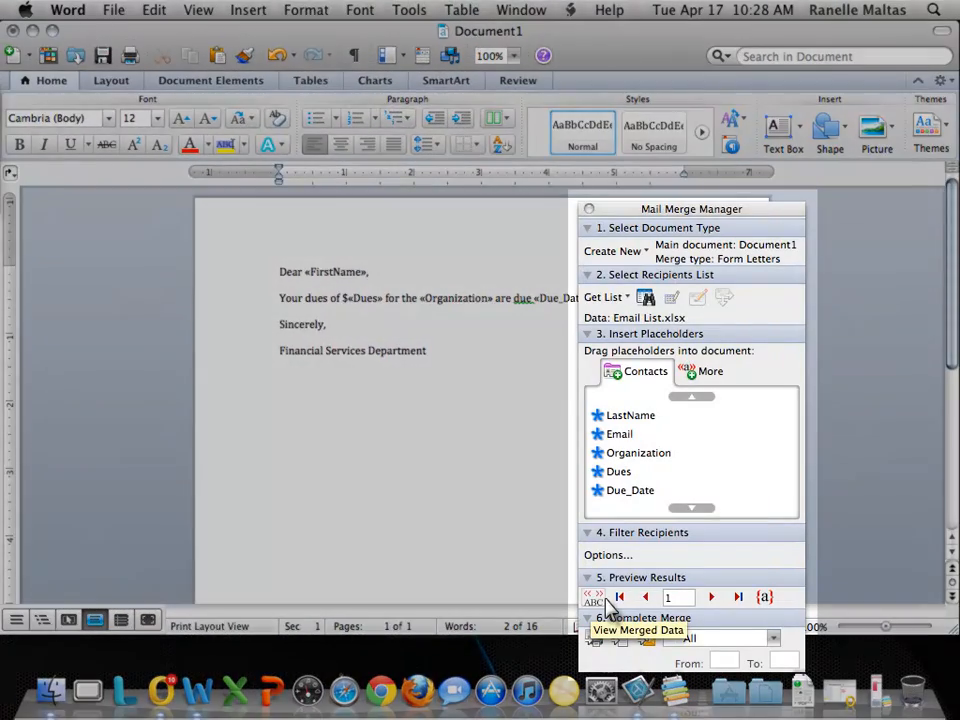
pyautogui.click(596, 597)
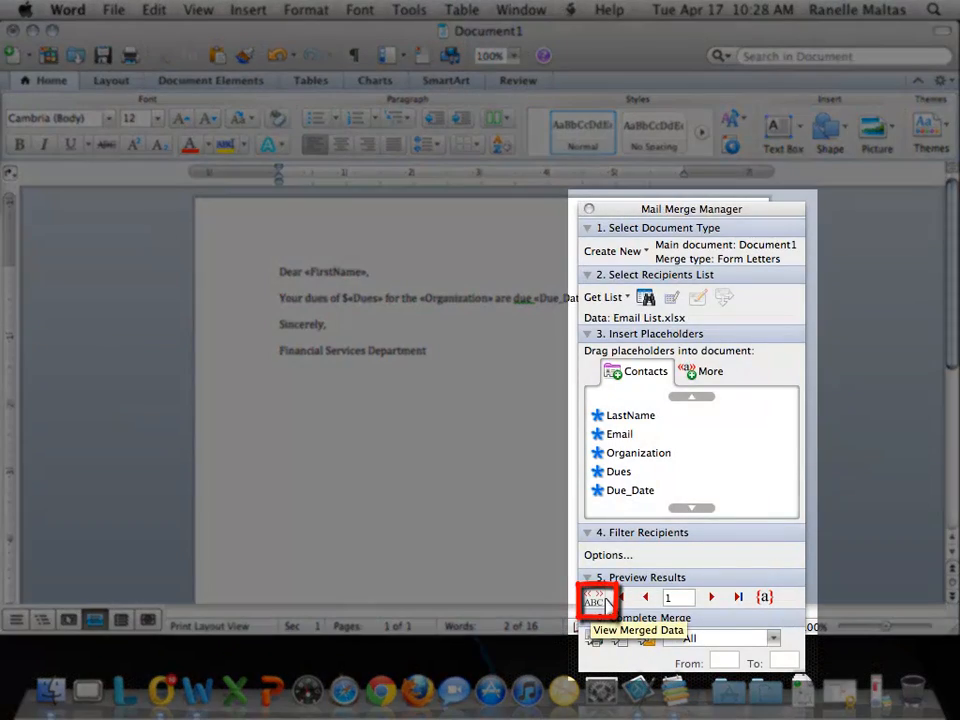
pyautogui.click(597, 597)
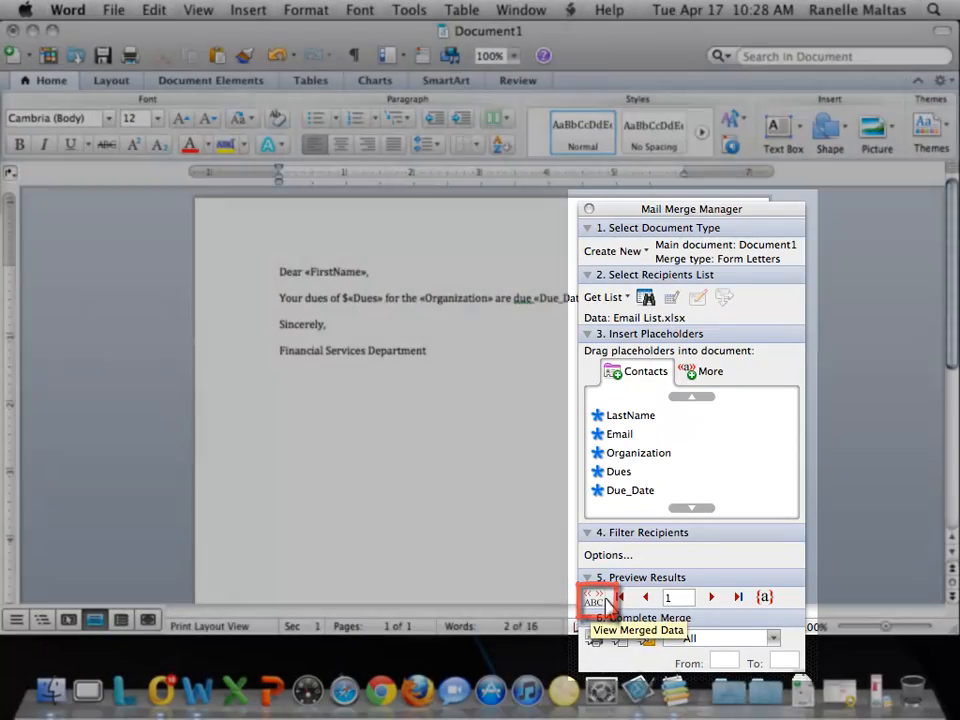
pyautogui.click(595, 597)
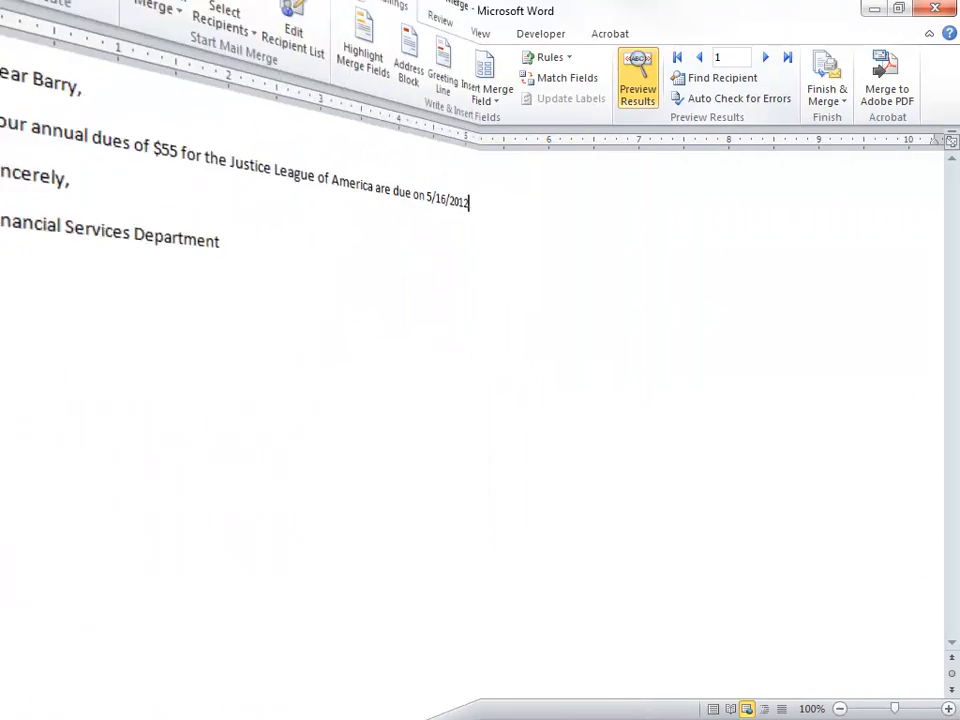
pyautogui.click(766, 57)
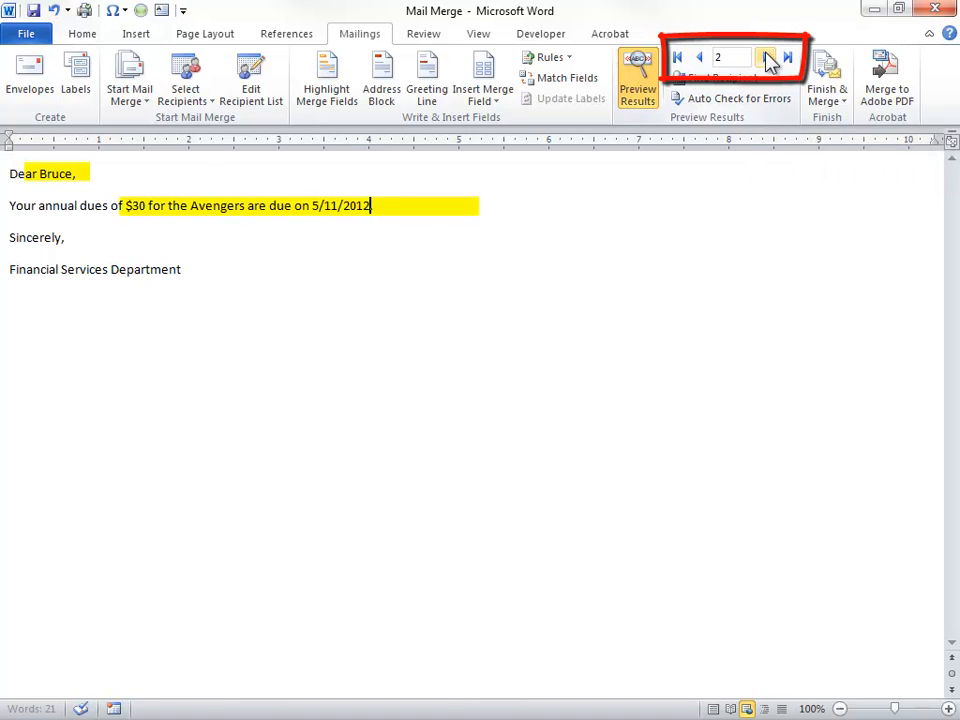
pyautogui.click(767, 57)
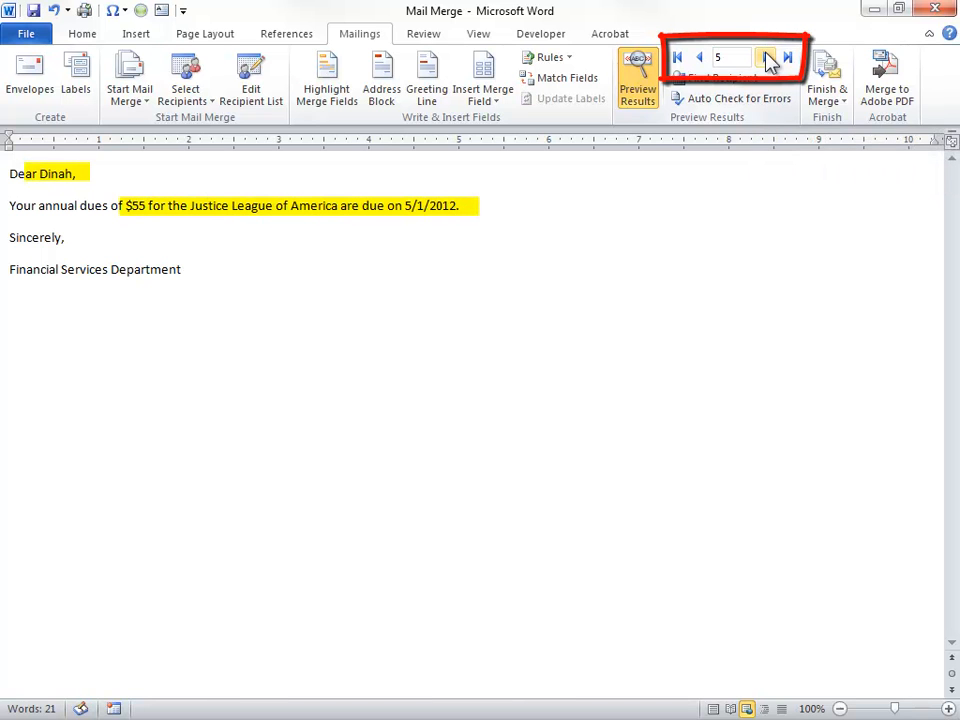
pyautogui.click(767, 57)
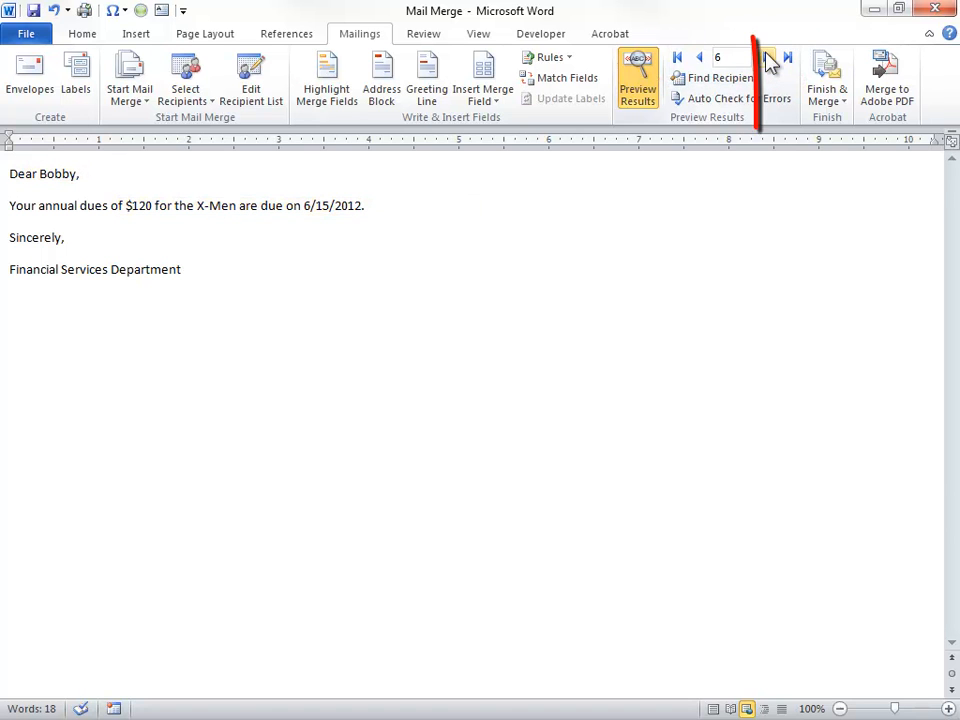
pyautogui.click(826, 78)
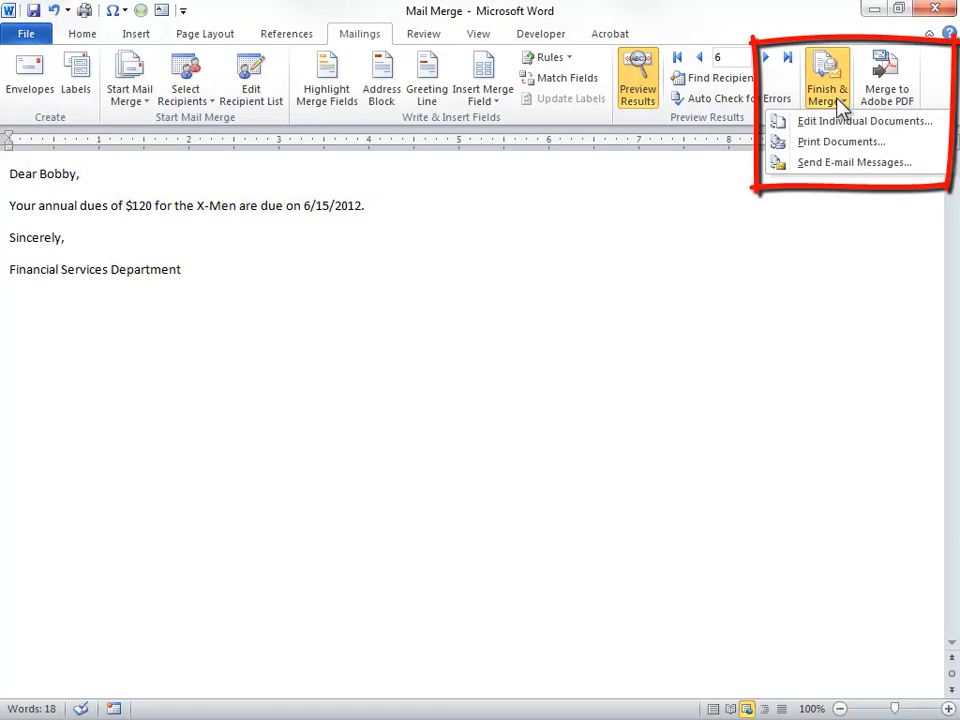
# Step: Send the merge as e-mail to the Email column with subject 'Annual Dues'
pyautogui.click(853, 162)
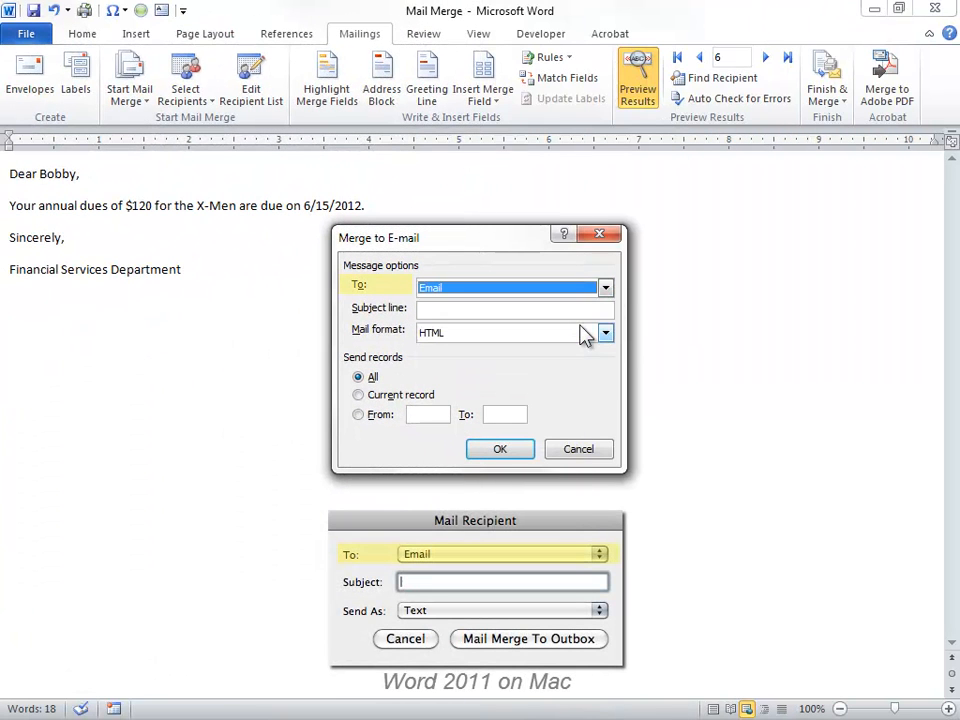
pyautogui.click(513, 308)
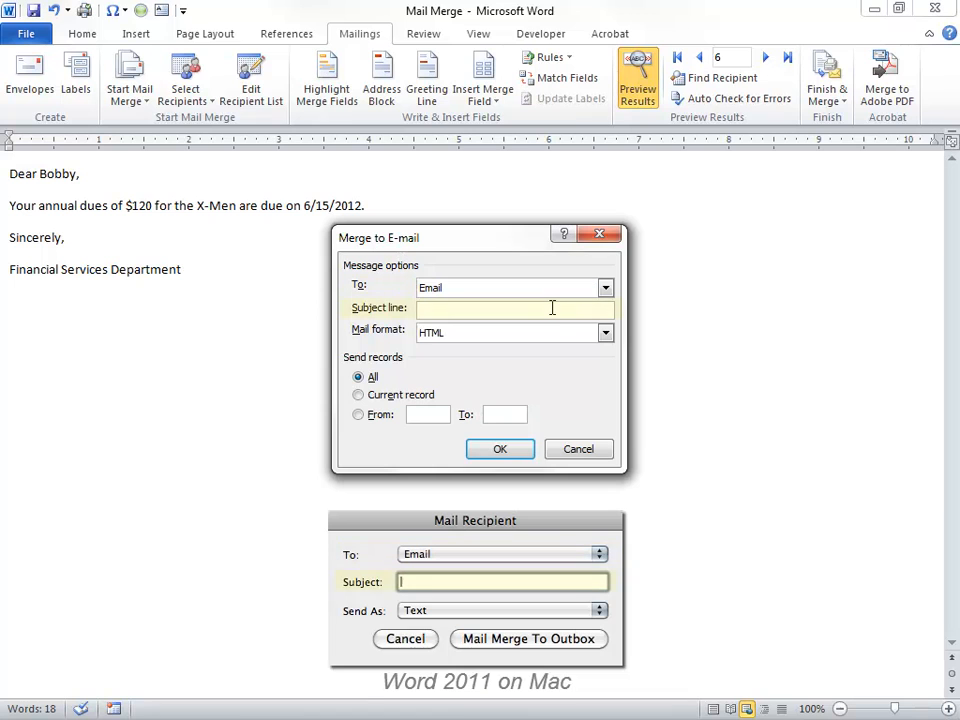
pyautogui.write('Annual Dues')
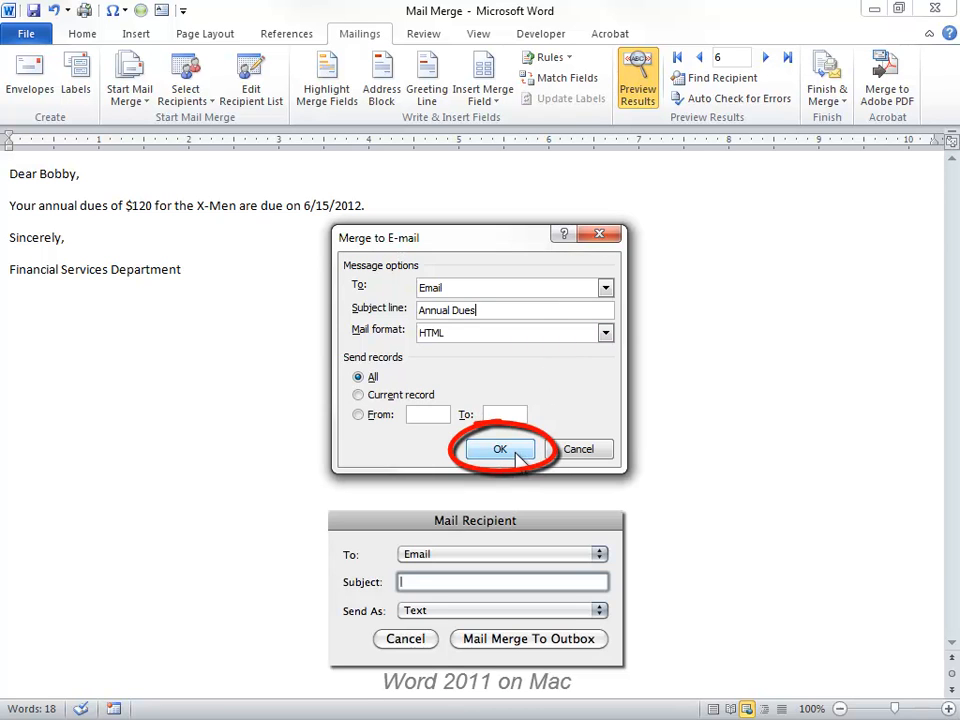
pyautogui.click(500, 449)
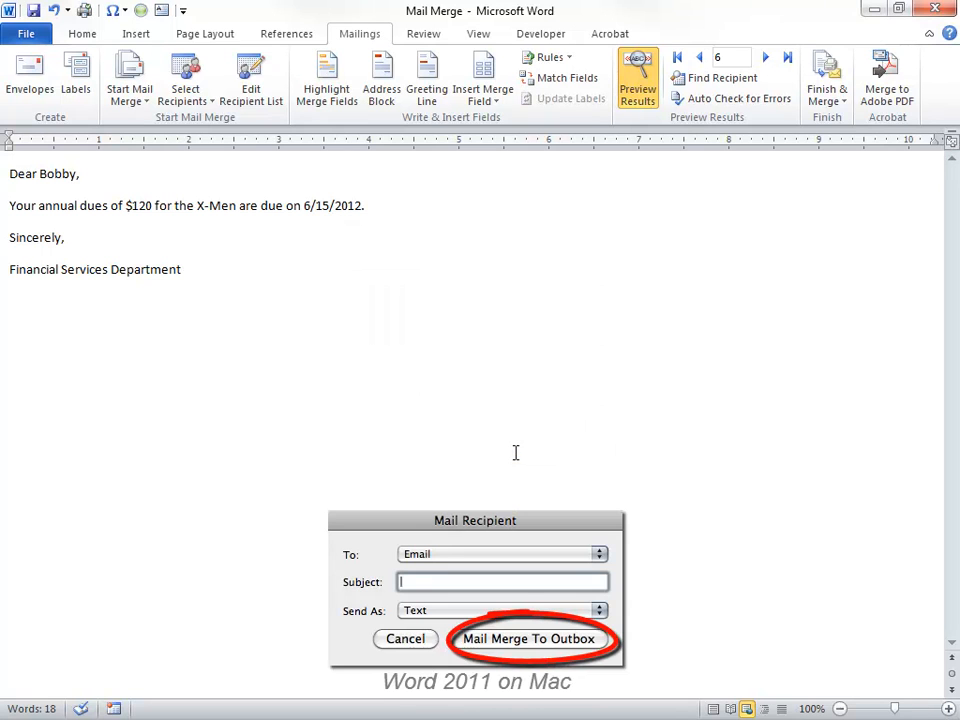